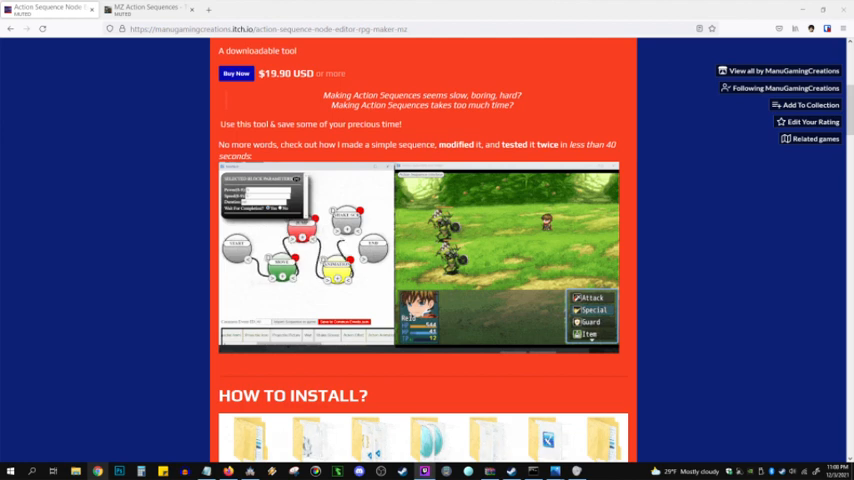
# Scroll past the How to Use steps and credits down to the page's Download section
pyautogui.scroll(-3)
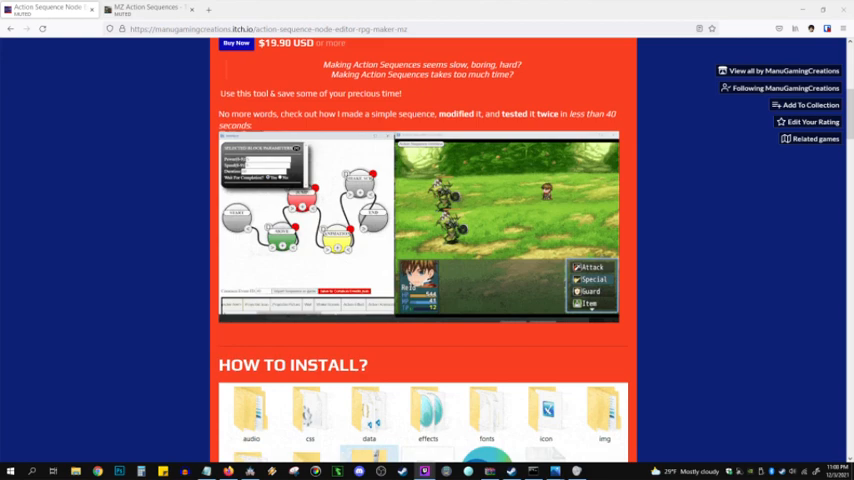
pyautogui.scroll(3)
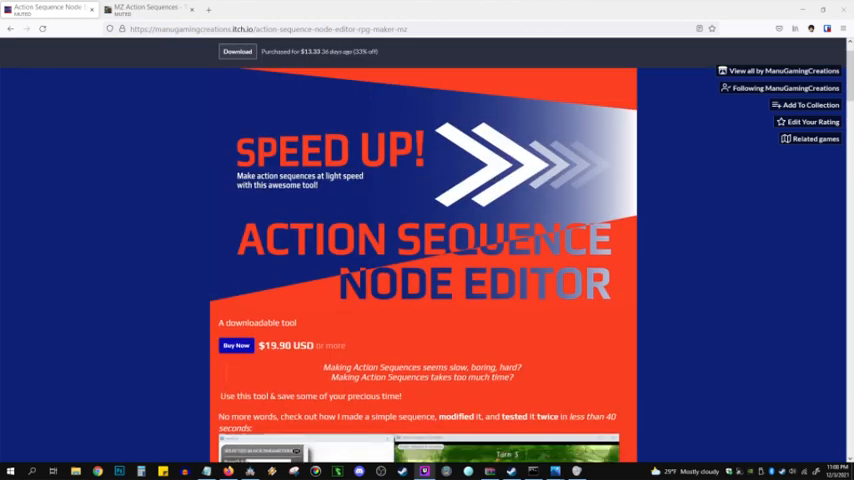
pyautogui.scroll(-3)
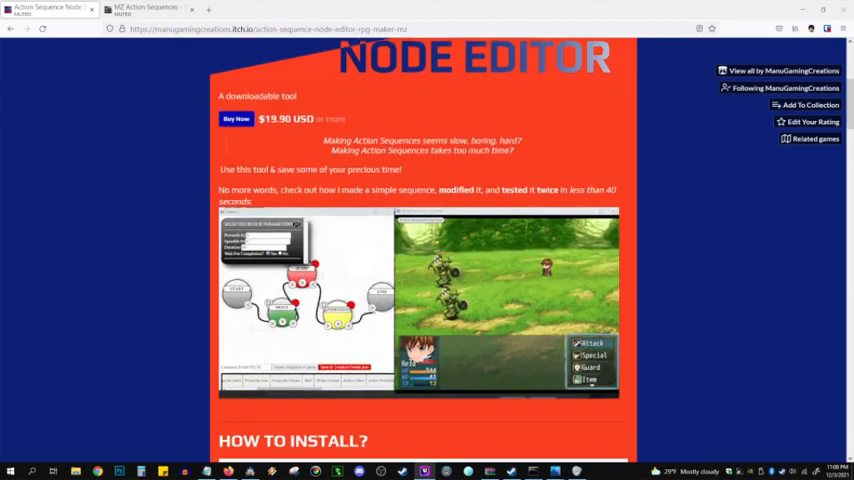
pyautogui.scroll(-3)
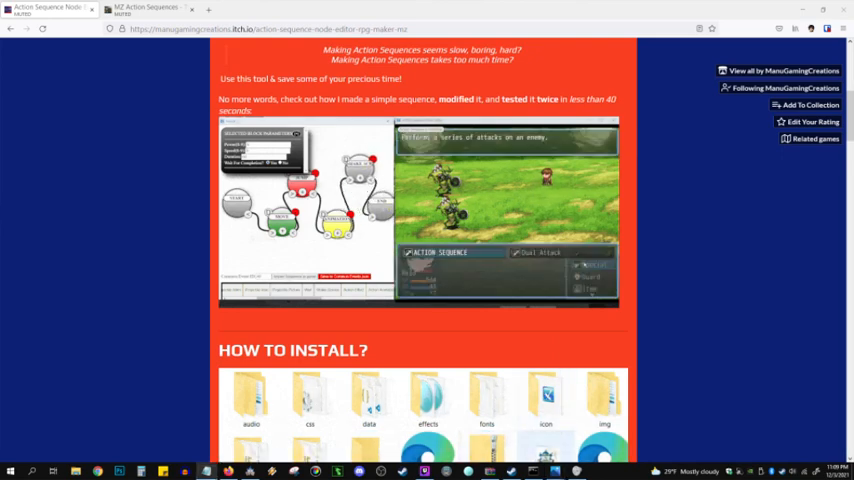
pyautogui.scroll(3)
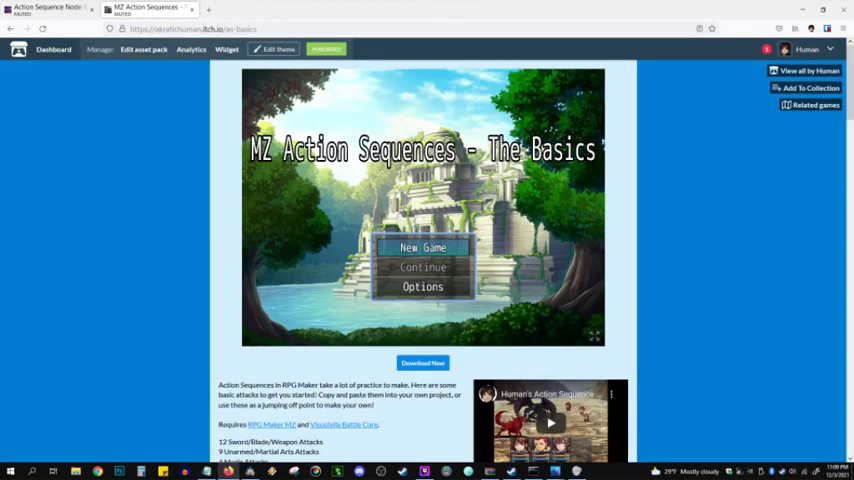
pyautogui.scroll(-3)
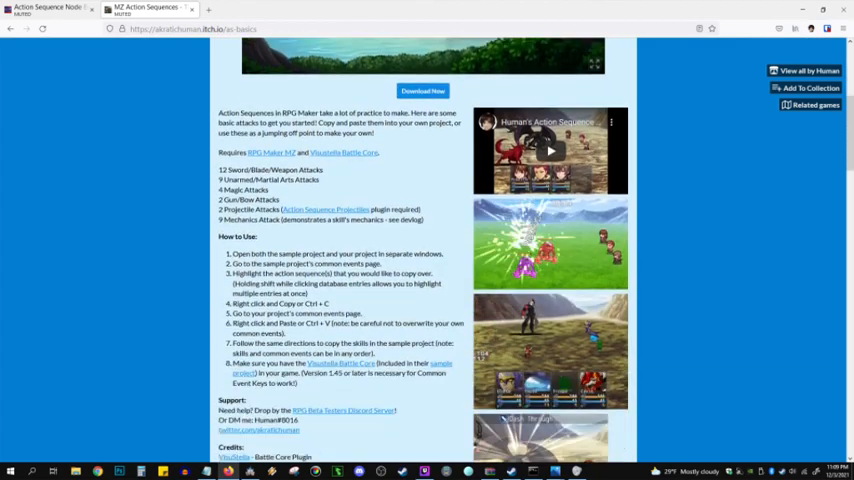
pyautogui.scroll(-3)
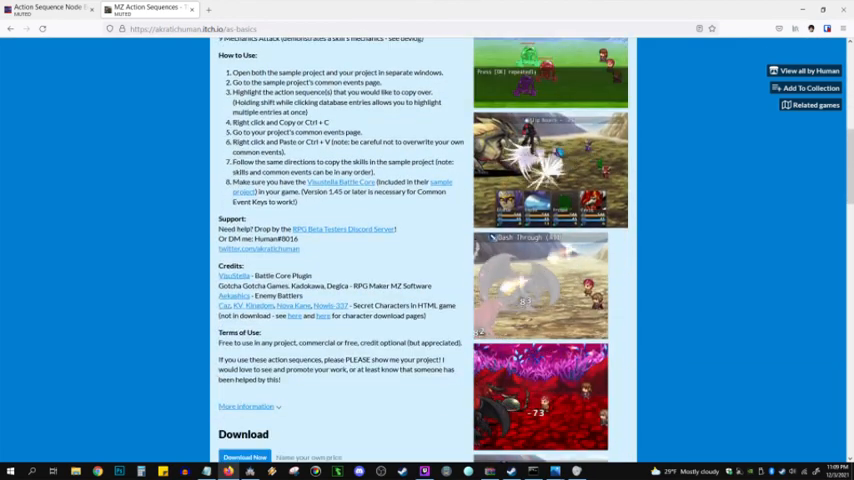
pyautogui.scroll(-3)
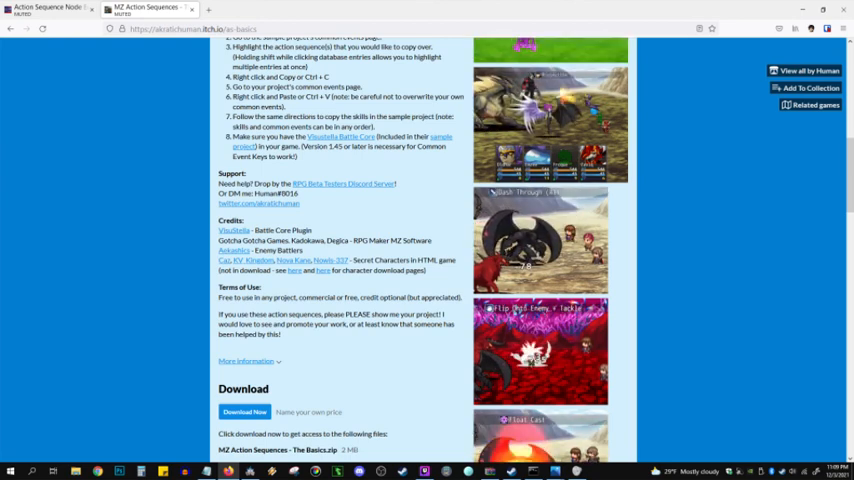
pyautogui.scroll(3)
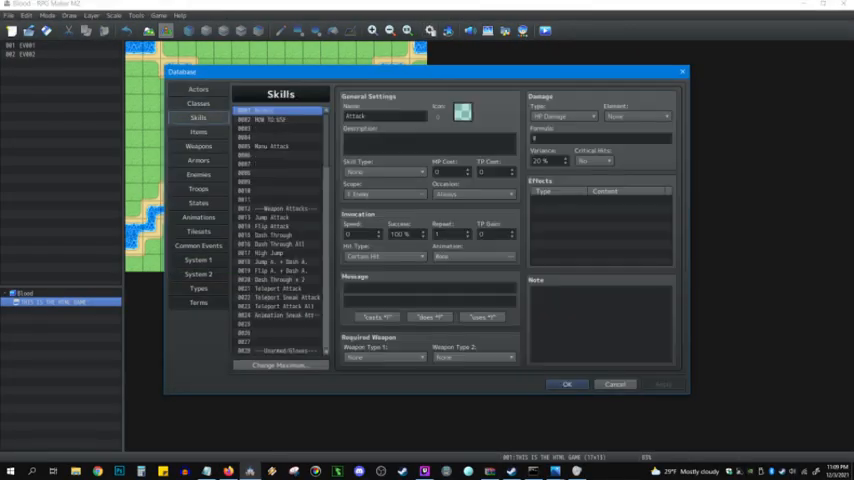
# Review the New Attack skill and its common event, then start a test battle from the Troops list
pyautogui.click(272, 146)
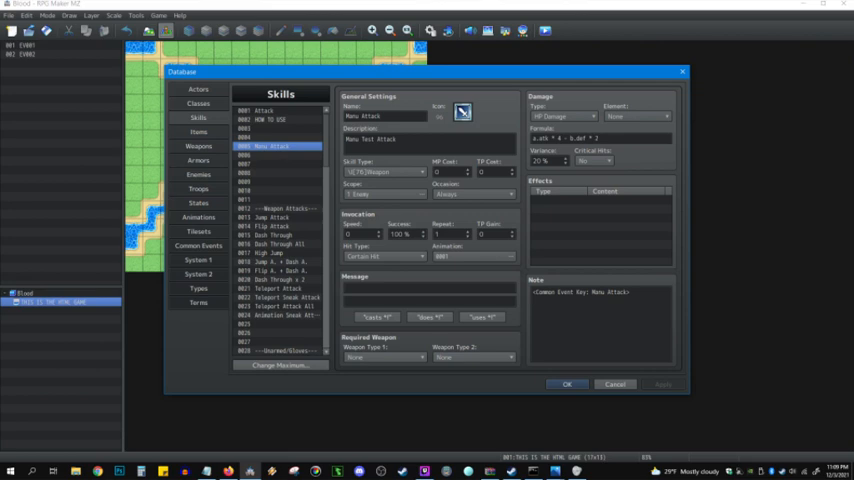
pyautogui.doubleClick(600, 292)
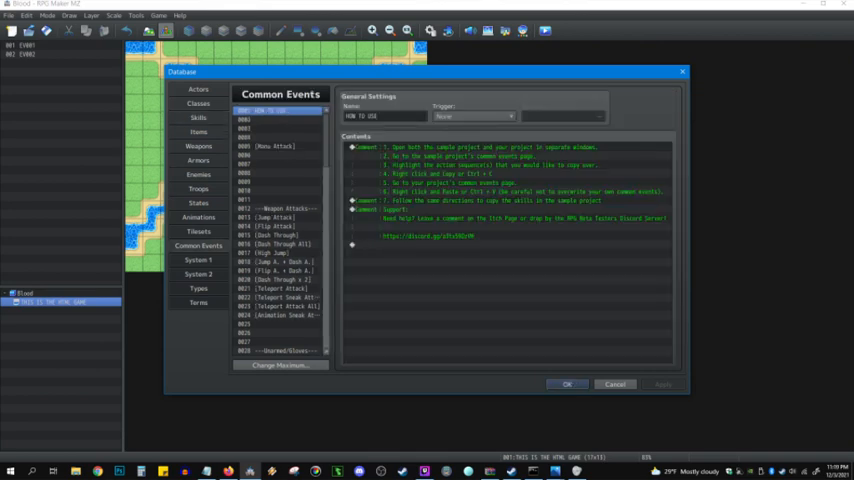
pyautogui.click(280, 146)
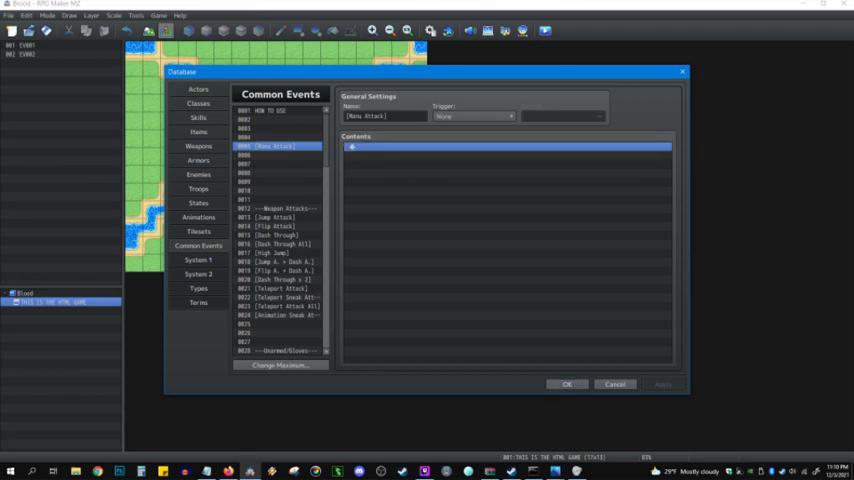
pyautogui.moveTo(280, 170)
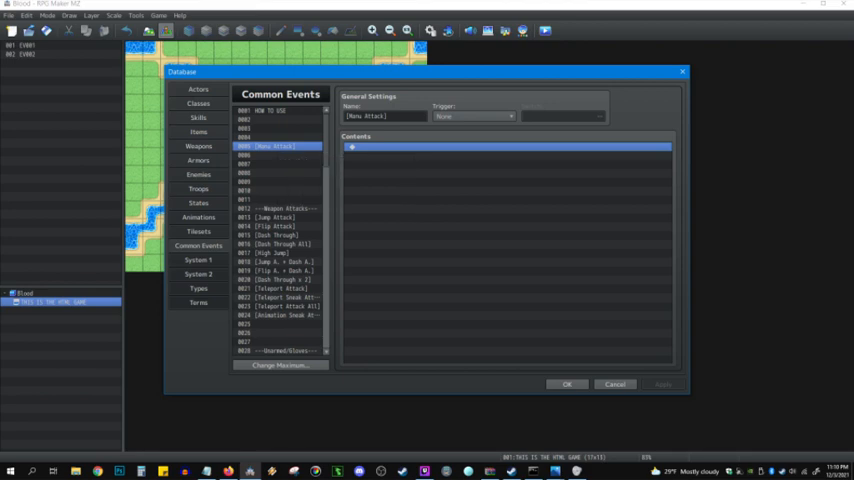
pyautogui.click(198, 188)
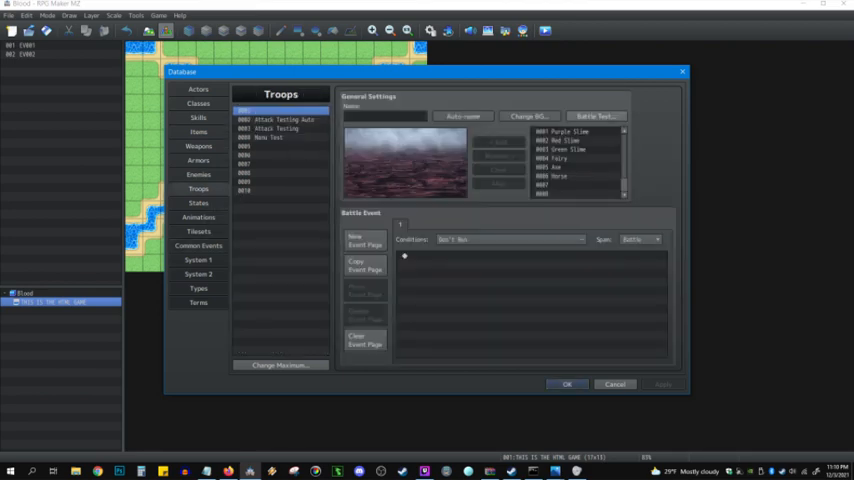
pyautogui.click(264, 136)
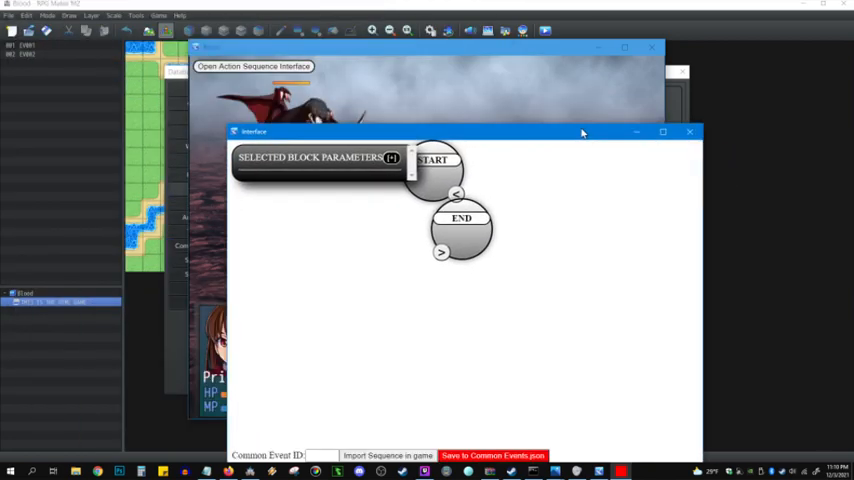
# Maximize the Action Sequence Interface window showing only START and END nodes
pyautogui.click(662, 132)
pyautogui.write('5')
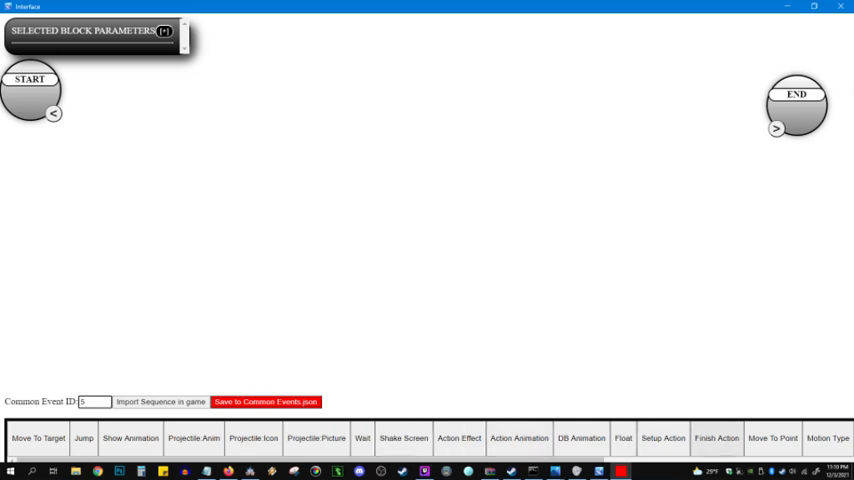
# Add Setup Action and Finish Action nodes beside START and END and link them
pyautogui.click(664, 438)
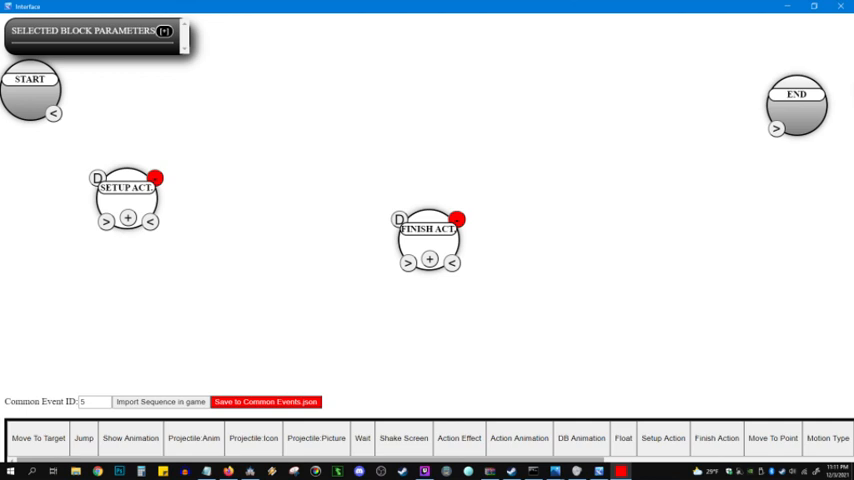
pyautogui.hscroll(3)
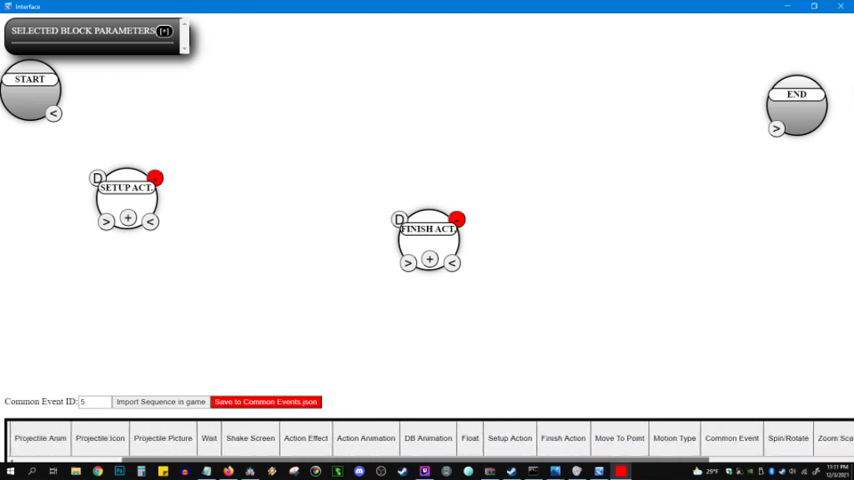
pyautogui.hscroll(3)
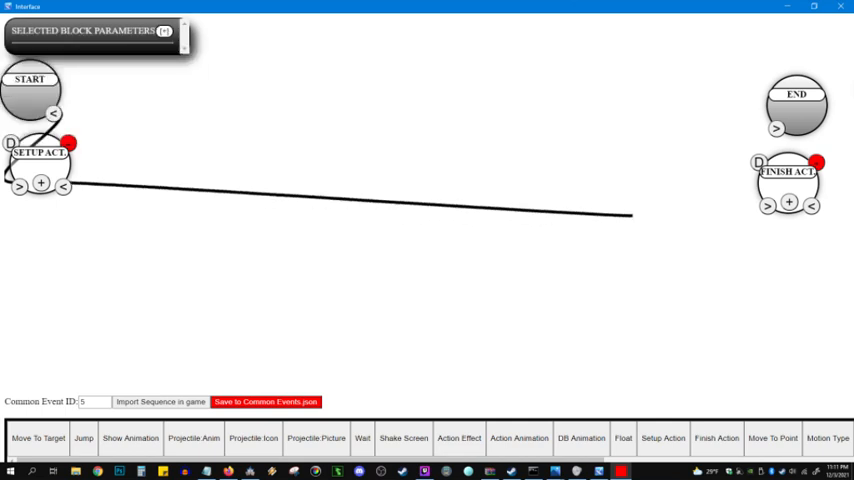
pyautogui.moveTo(632, 214); pyautogui.dragTo(768, 204)
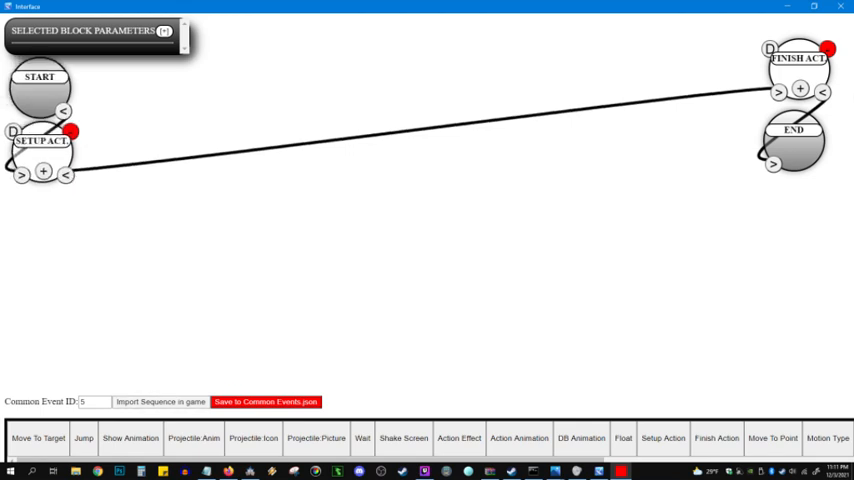
# Add a Jump node beside Setup Action from the block bar
pyautogui.click(160, 400)
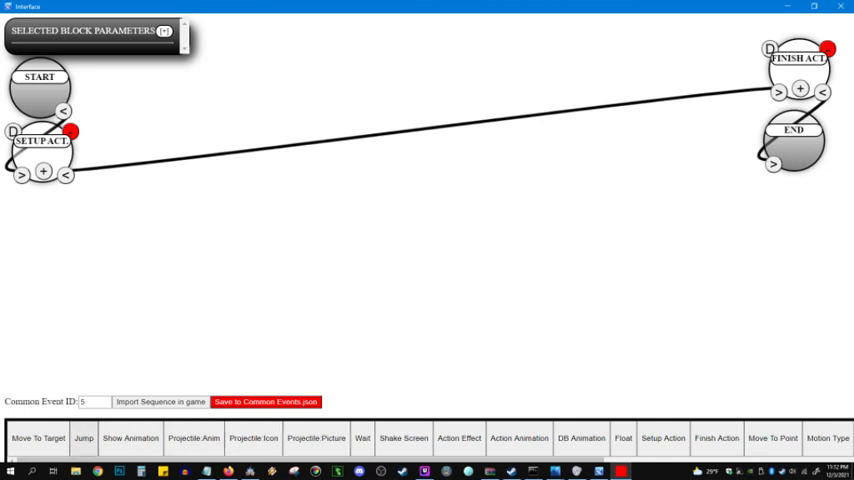
pyautogui.click(84, 438)
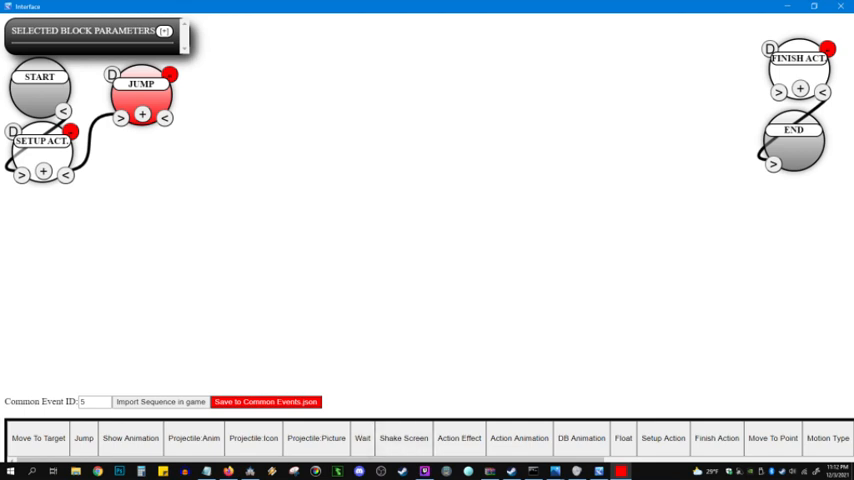
# Add Move and Motion Type blocks linked beneath Jump and adjust the movement parameter
pyautogui.click(140, 96)
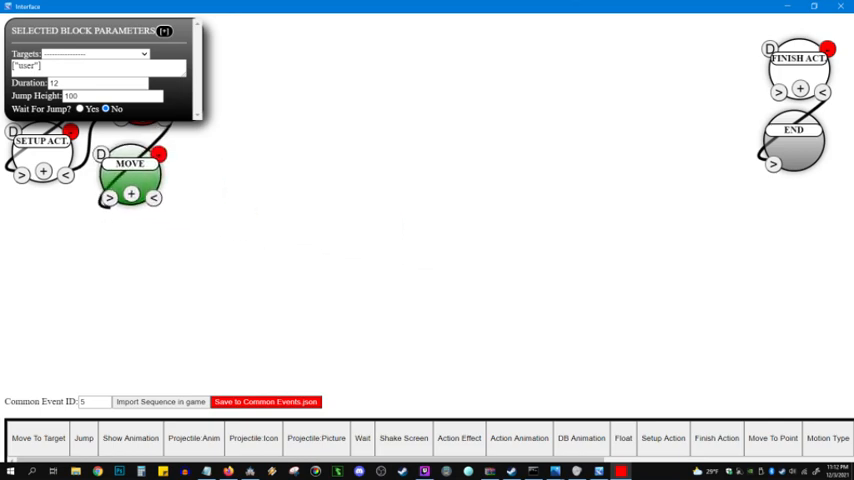
pyautogui.click(128, 170)
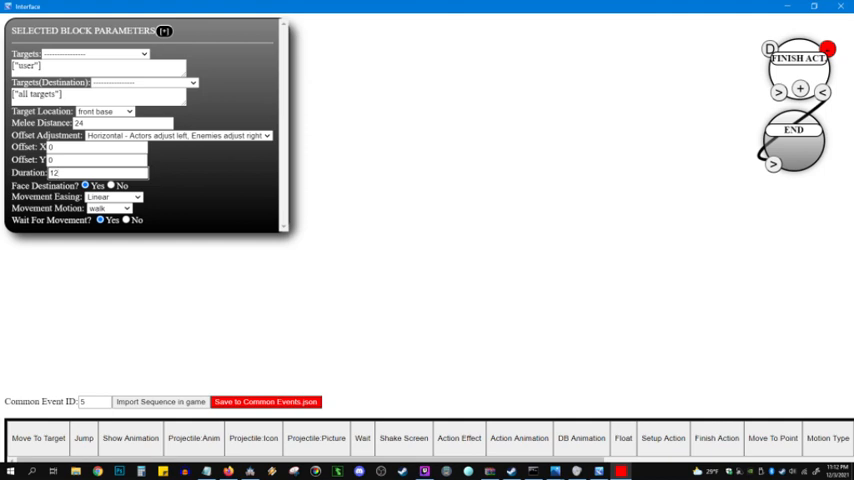
pyautogui.click(126, 220)
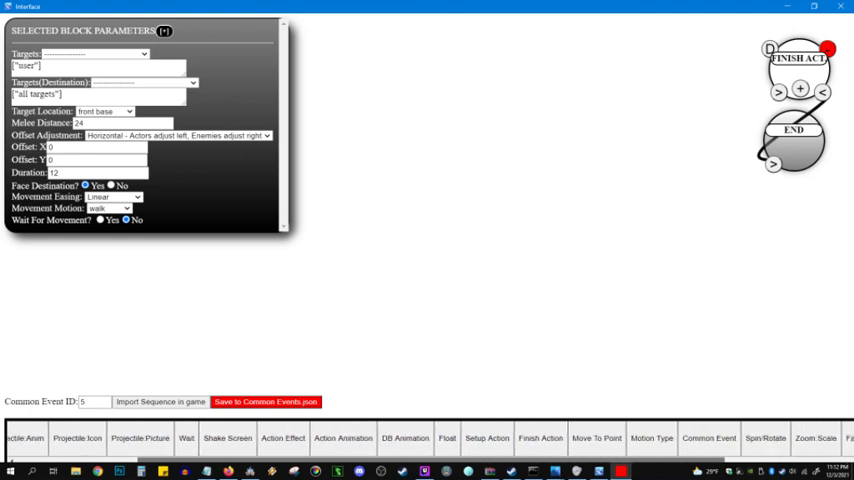
pyautogui.hscroll(-3)
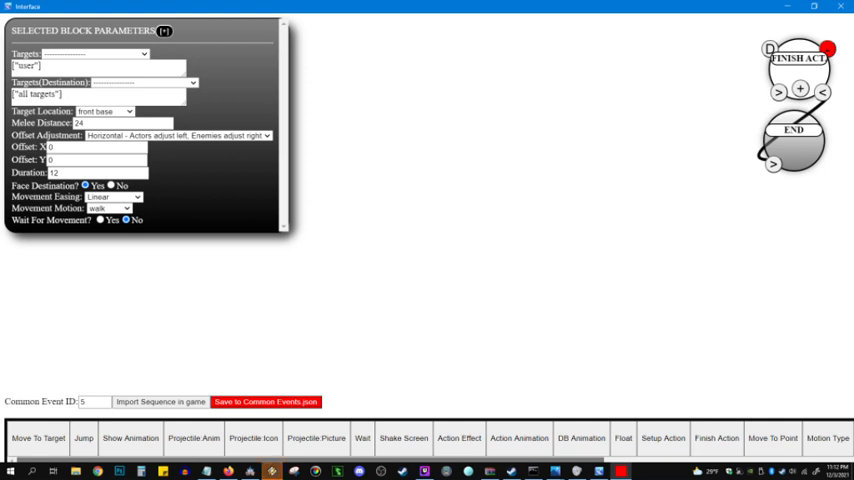
pyautogui.hscroll(3)
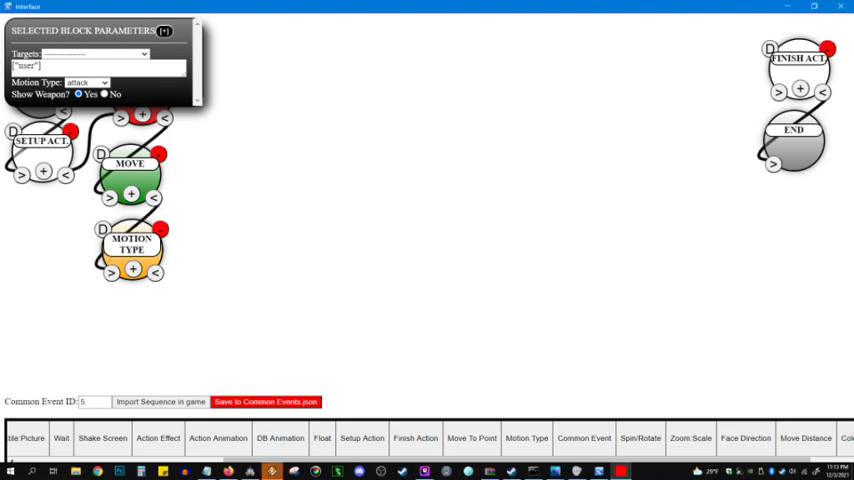
pyautogui.moveTo(84, 30); pyautogui.dragTo(288, 22)
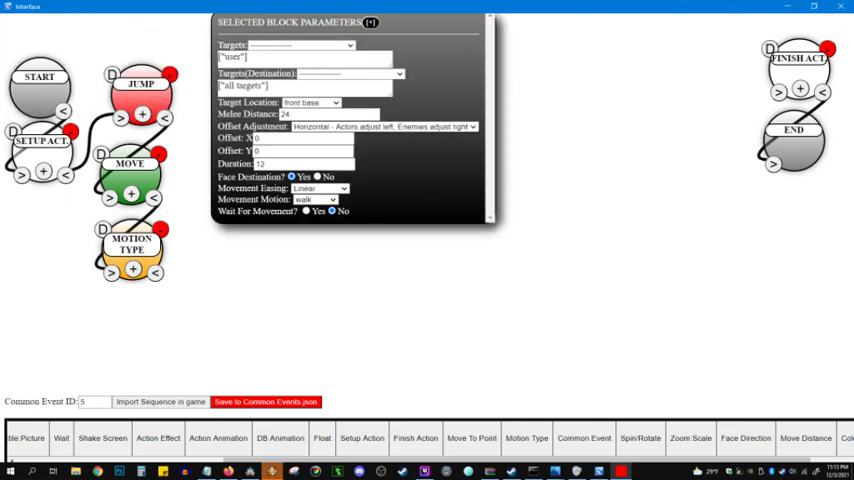
pyautogui.tripleClick(300, 112)
pyautogui.write('0')
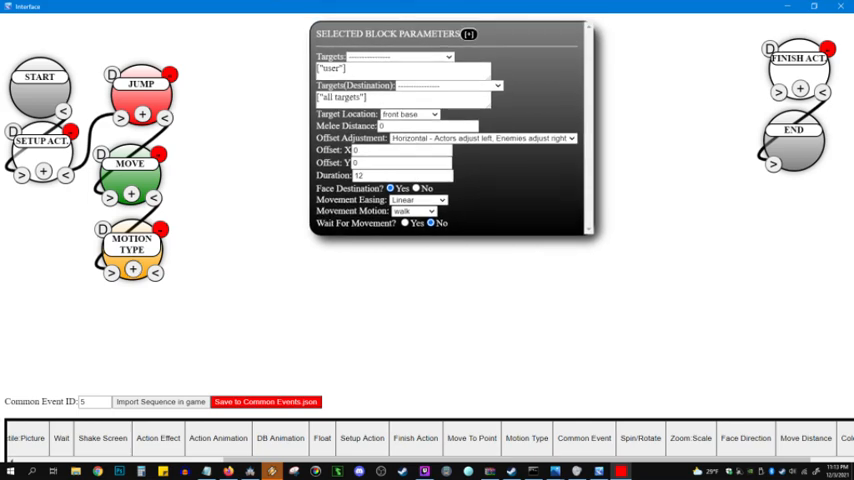
# Attach a Wait block with Duration 12 under Motion Type and add an Action Effect block
pyautogui.click(132, 244)
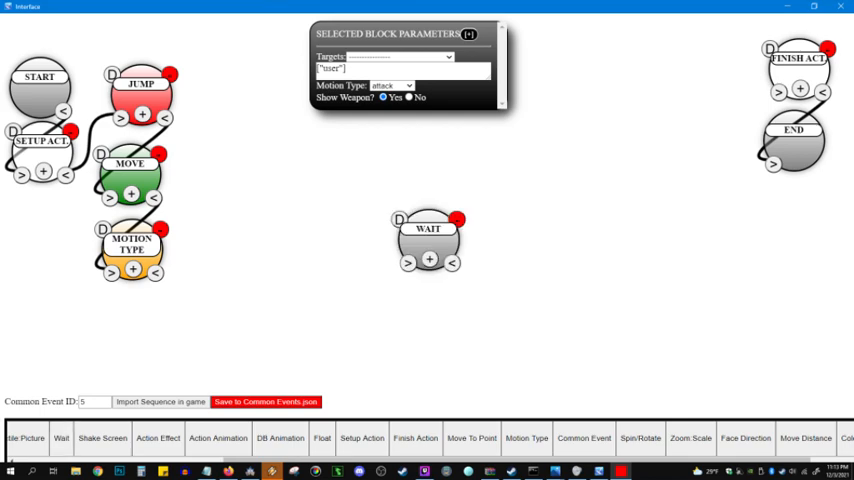
pyautogui.moveTo(428, 228); pyautogui.dragTo(132, 308)
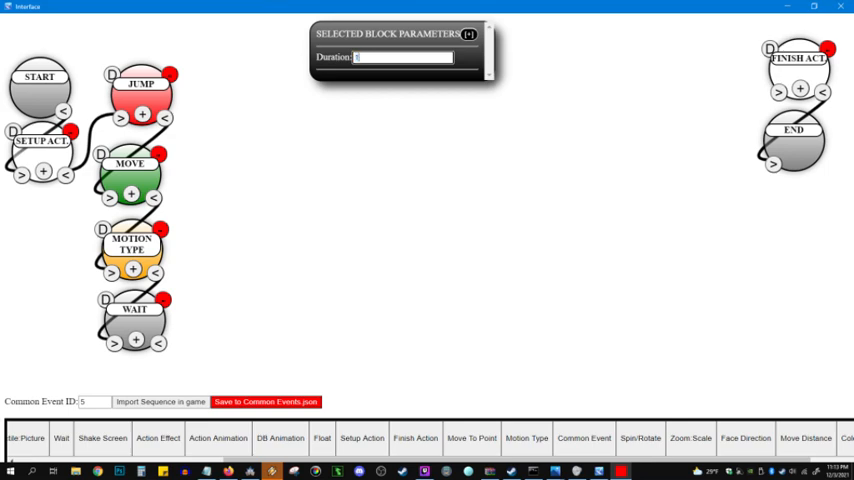
pyautogui.write('12')
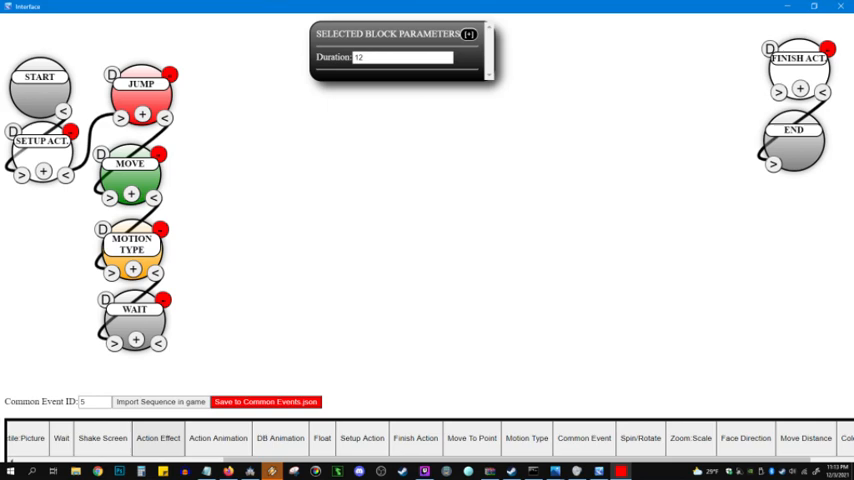
pyautogui.click(158, 438)
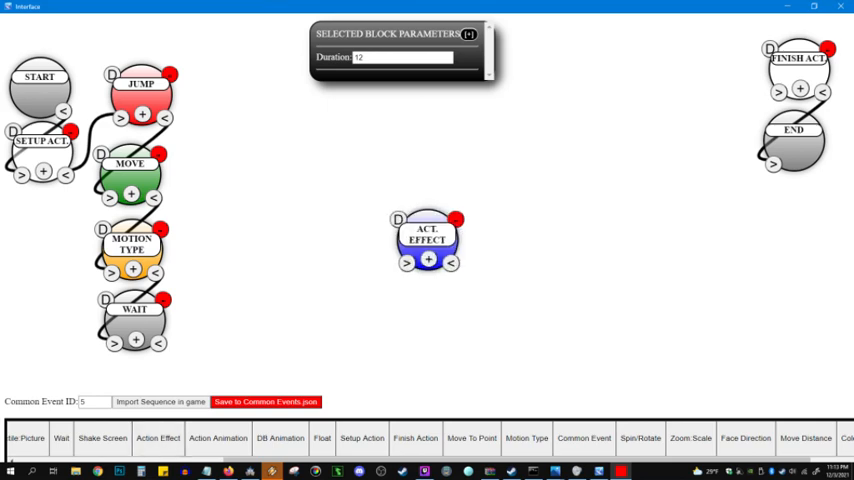
# Link Action Effect, Action Animation and a Wait of Duration 24 as a second column
pyautogui.moveTo(428, 236); pyautogui.dragTo(250, 100)
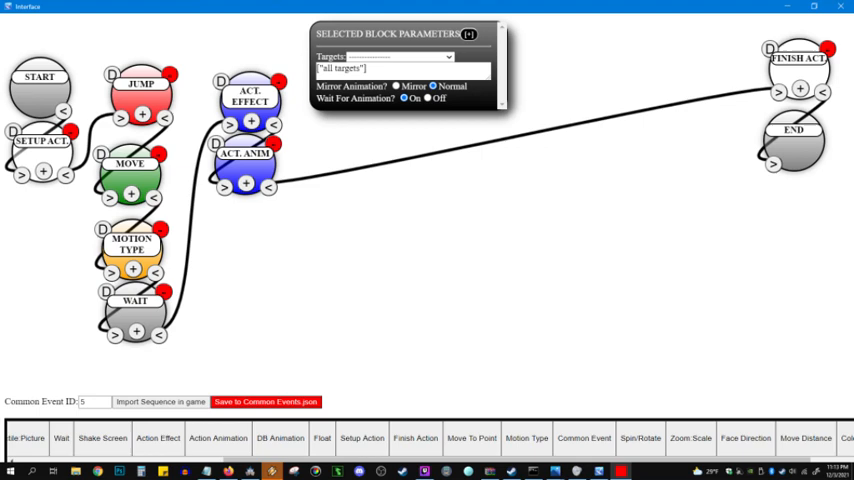
pyautogui.click(402, 68)
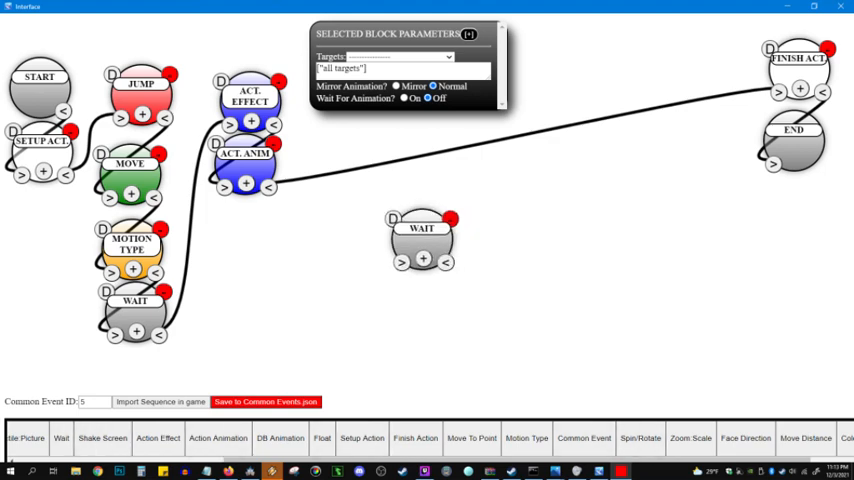
pyautogui.moveTo(420, 228); pyautogui.dragTo(244, 222)
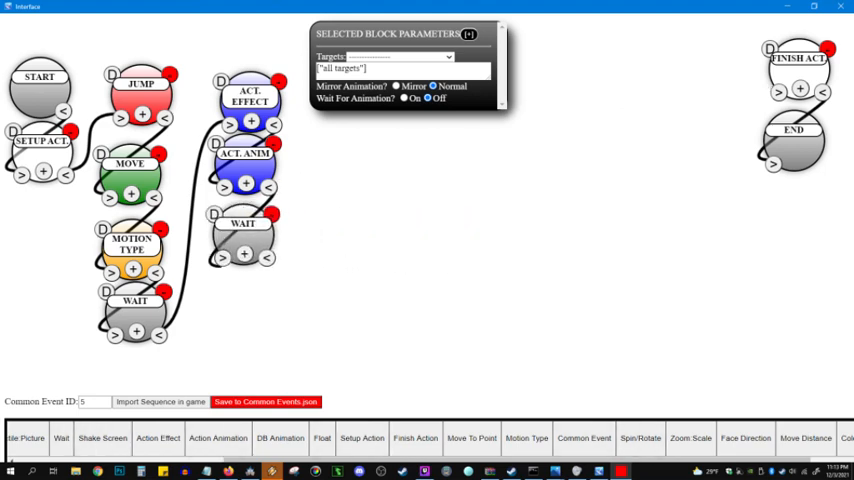
pyautogui.click(242, 224)
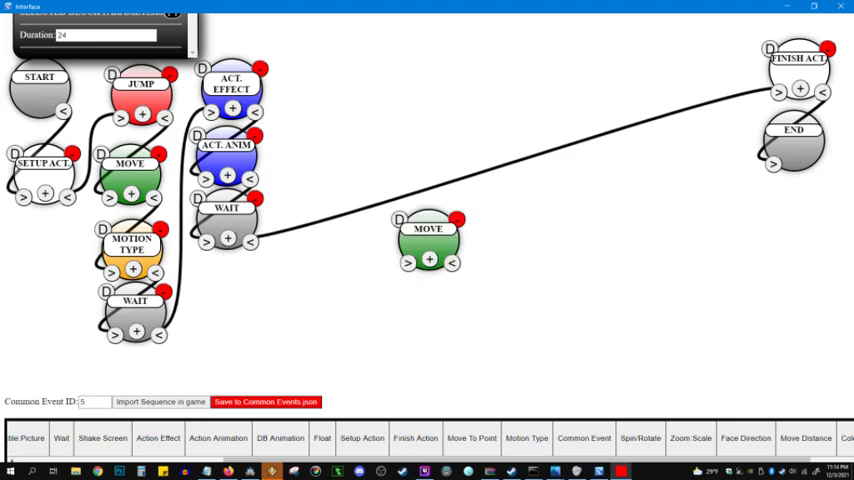
# Place a Move block atop the third column and change its Target Location
pyautogui.moveTo(428, 240); pyautogui.dragTo(322, 170)
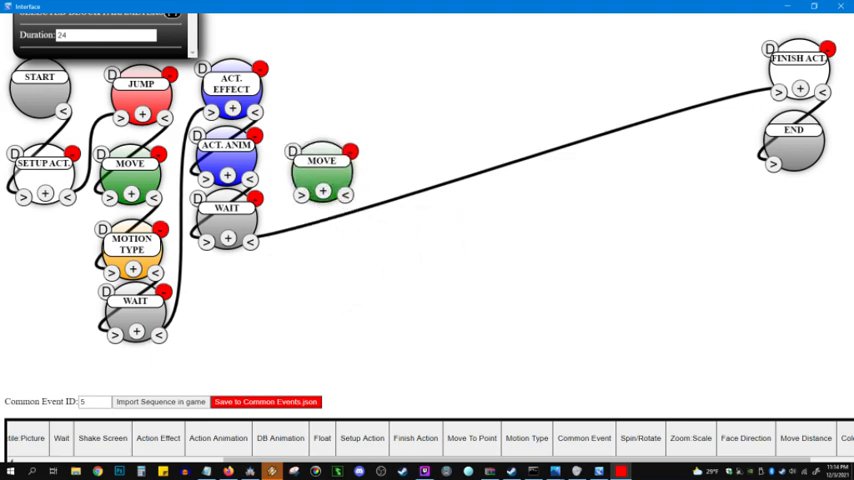
pyautogui.moveTo(322, 160); pyautogui.dragTo(312, 96)
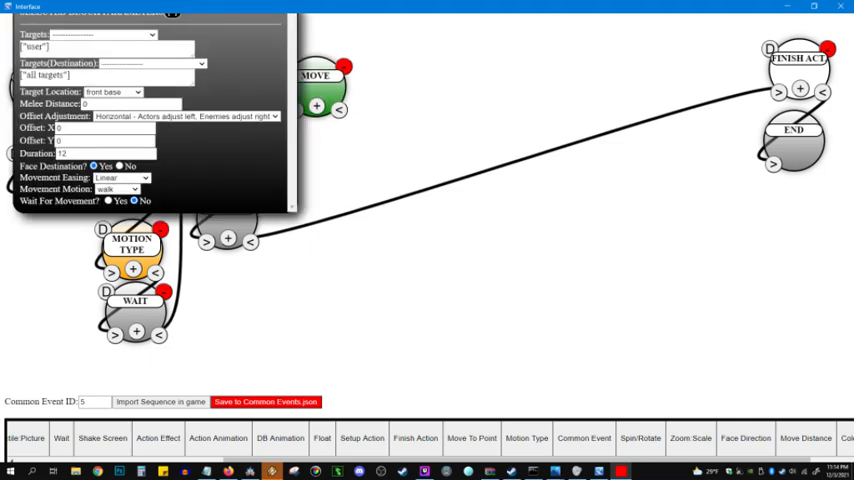
pyautogui.click(112, 92)
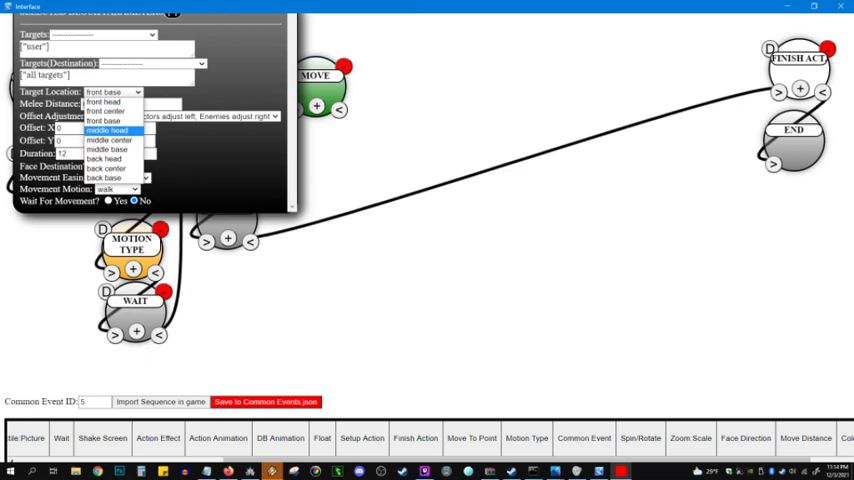
pyautogui.click(112, 176)
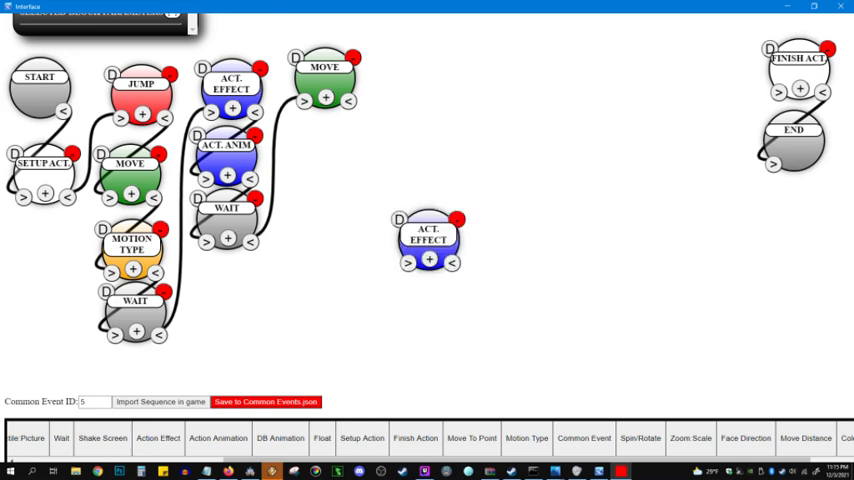
# Link Action Effect and Action Animation blocks below the third-column Move
pyautogui.moveTo(428, 236); pyautogui.dragTo(322, 138)
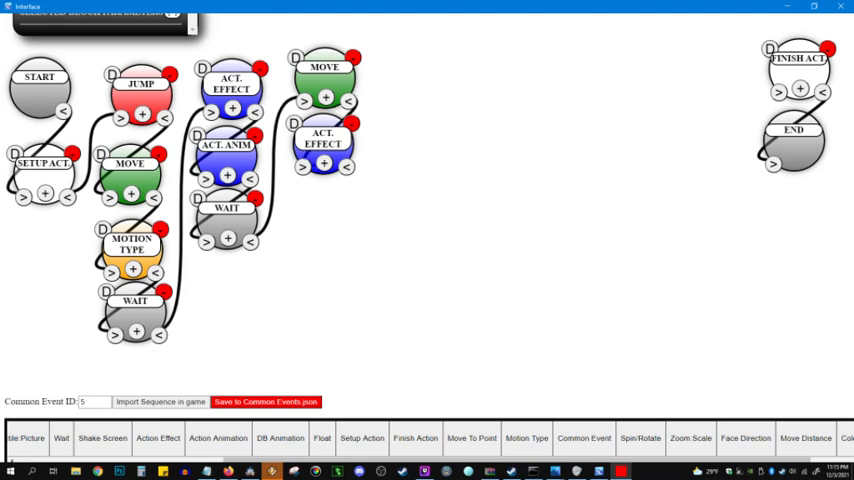
pyautogui.click(218, 438)
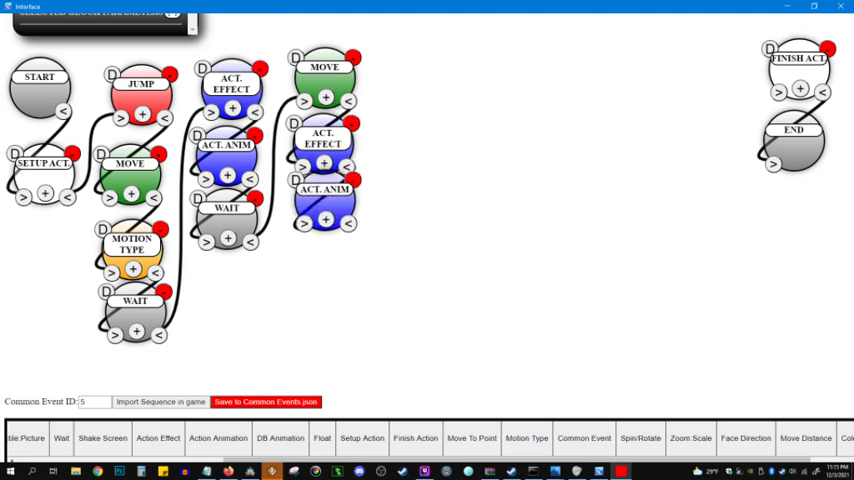
pyautogui.moveTo(350, 216); pyautogui.dragTo(770, 84)
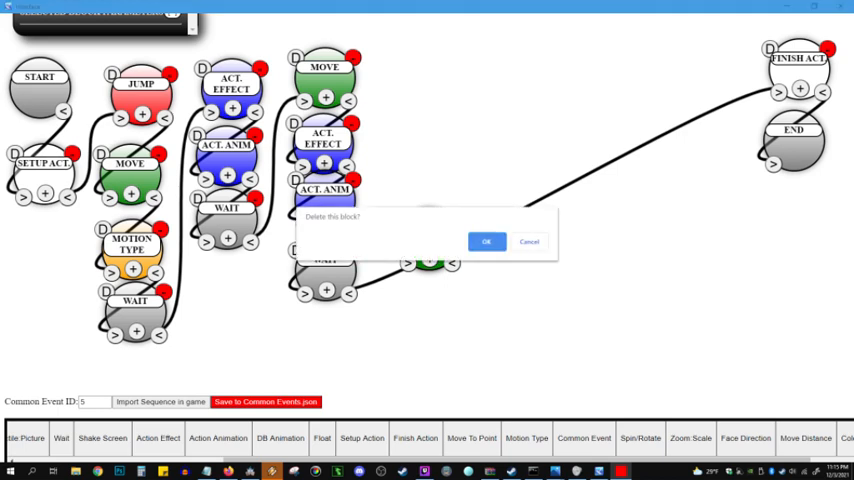
# Delete the stray block, then build a fourth Move–Effect–Animation column ending in a Wait of 12
pyautogui.click(488, 240)
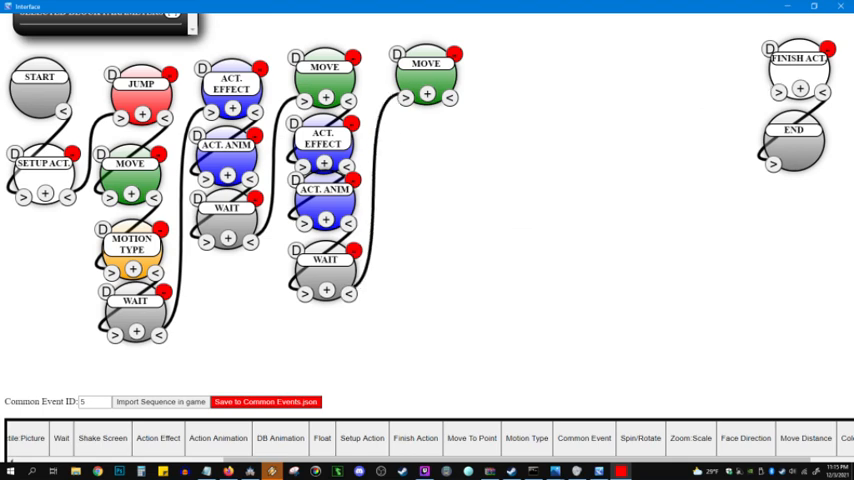
pyautogui.click(112, 92)
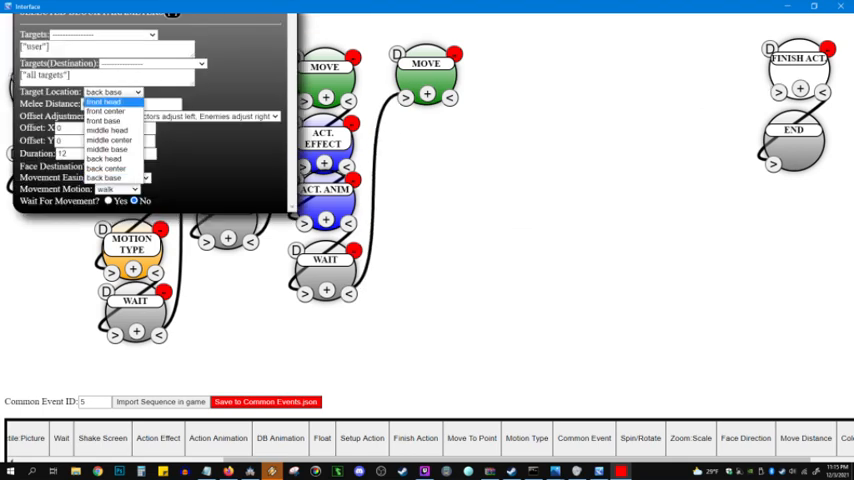
pyautogui.click(104, 120)
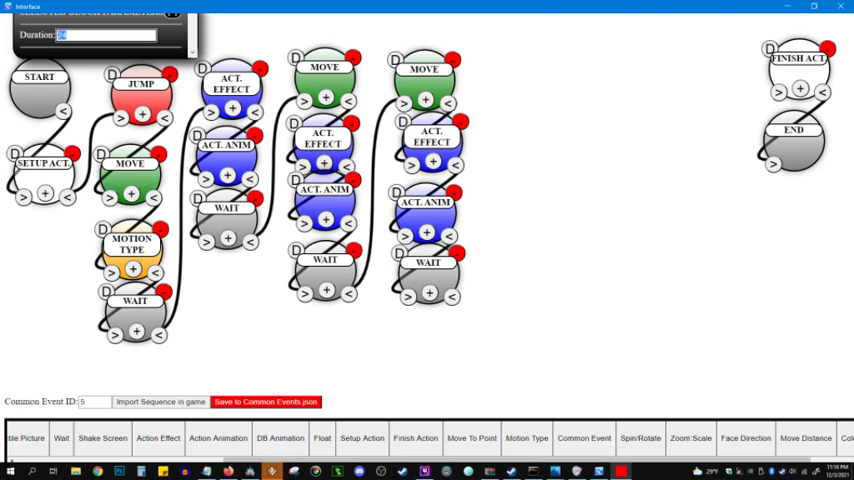
pyautogui.write('12')
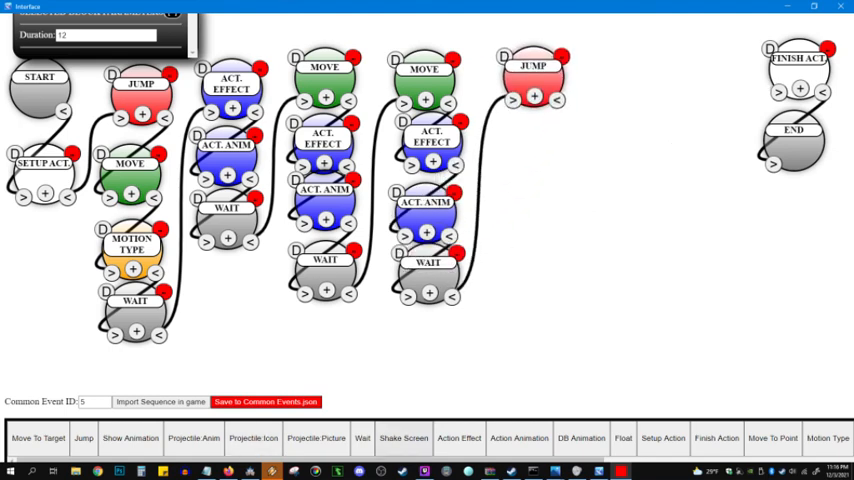
# Set the Spin angle to 720, link through Move To Point and Wait to Finish Action, and save to the common event
pyautogui.hscroll(3)
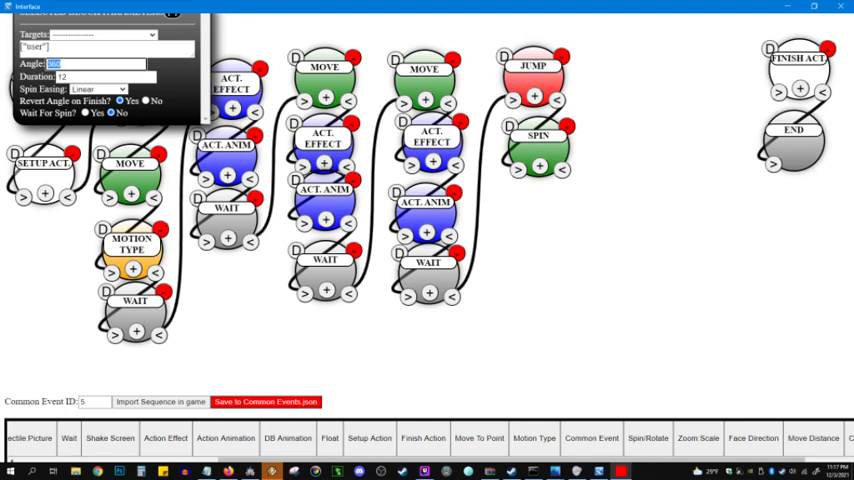
pyautogui.write('720')
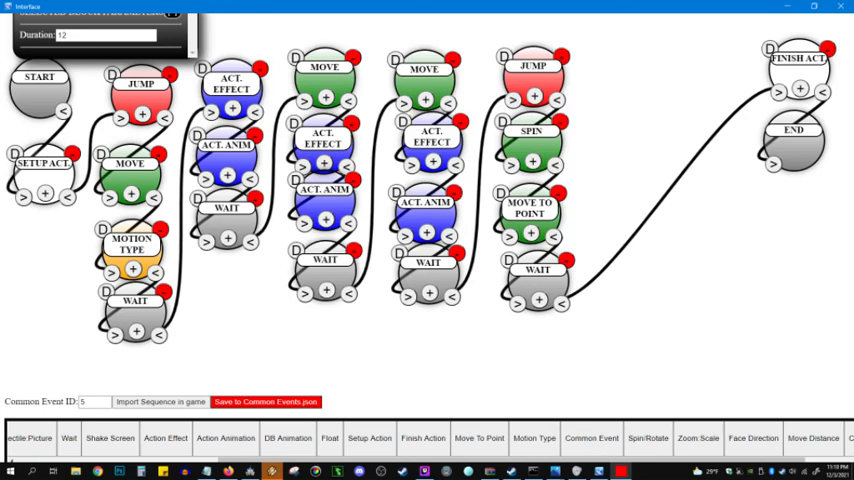
pyautogui.click(264, 400)
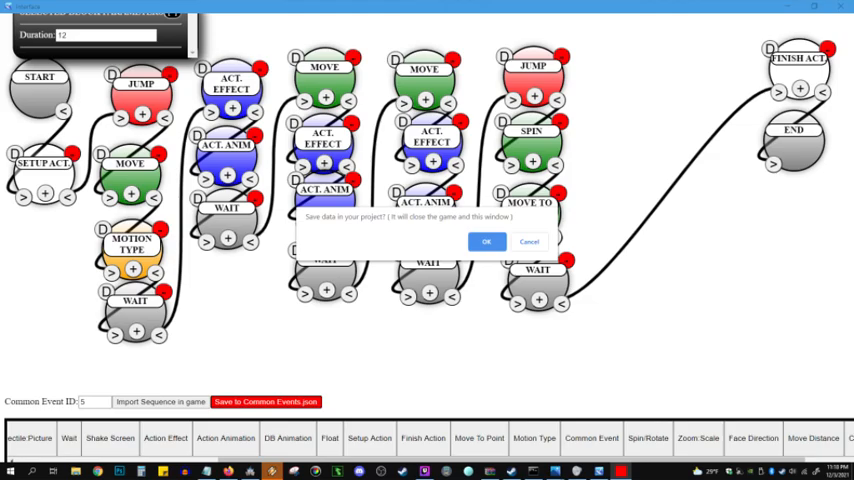
# Confirm the save, reload the modified project, verify the commands in Common Events, and return to Troops
pyautogui.click(486, 240)
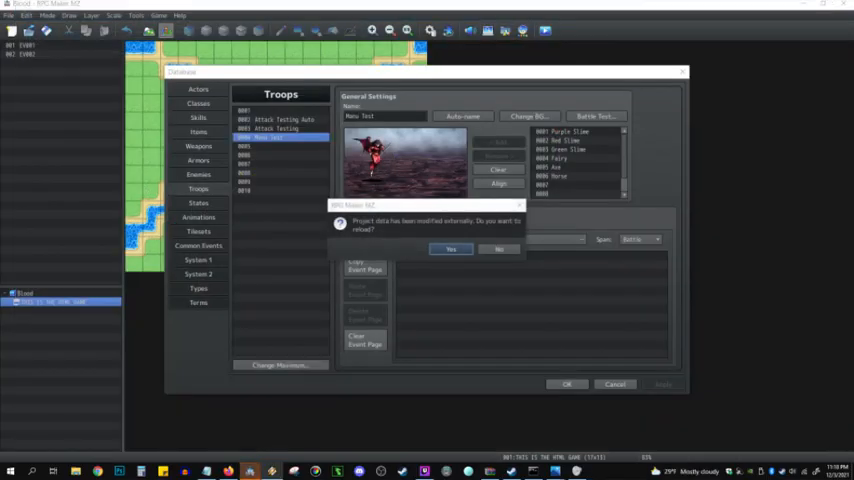
pyautogui.click(450, 248)
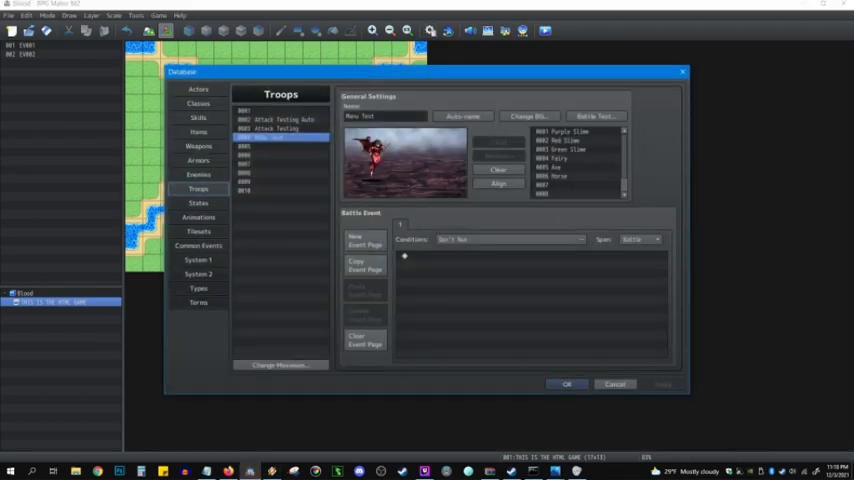
pyautogui.click(200, 244)
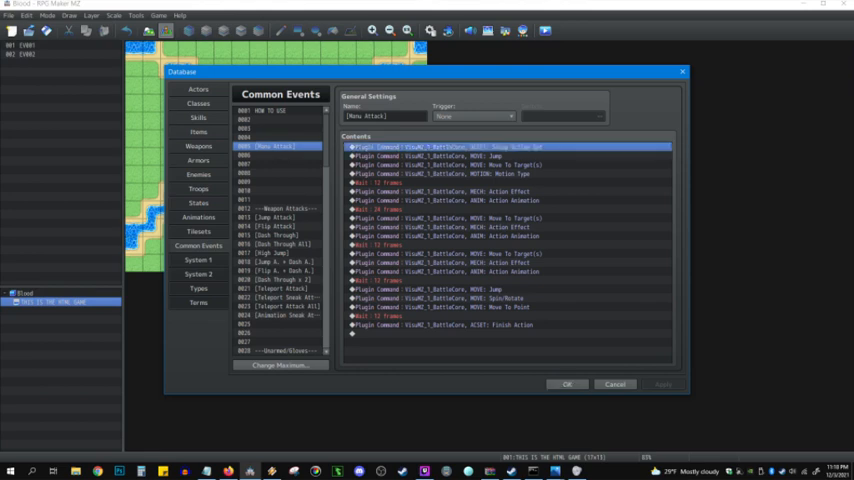
pyautogui.click(198, 188)
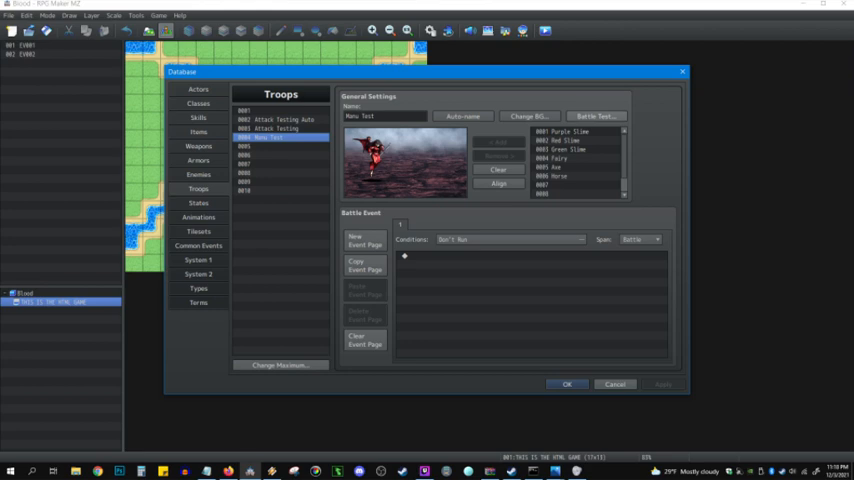